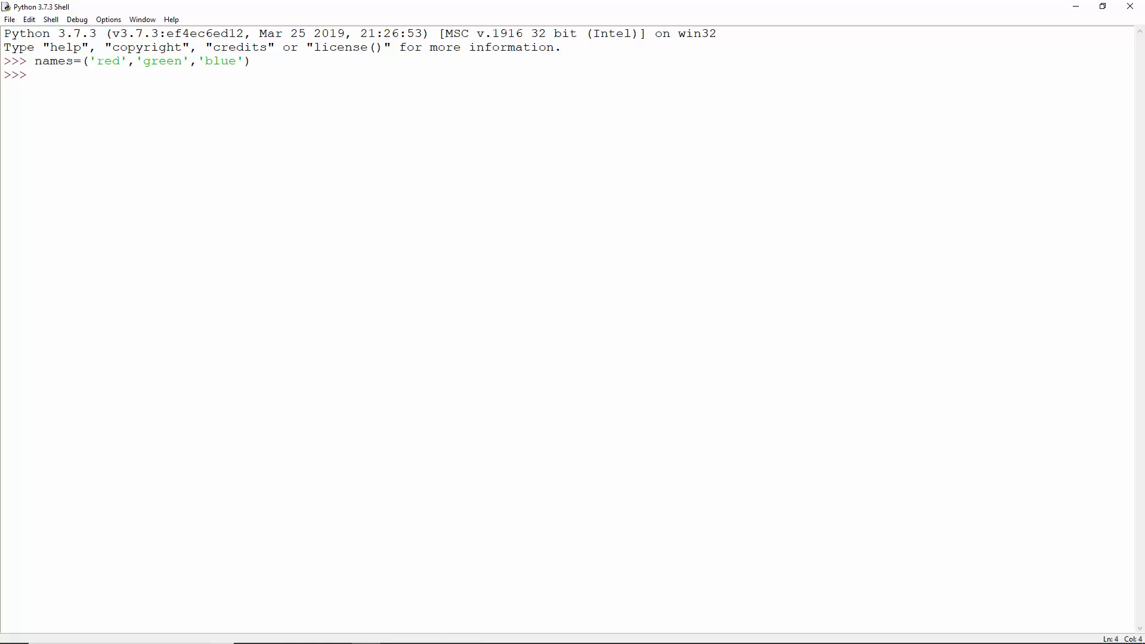
{"action": "type", "text": "colors=['red','green','blue']"}
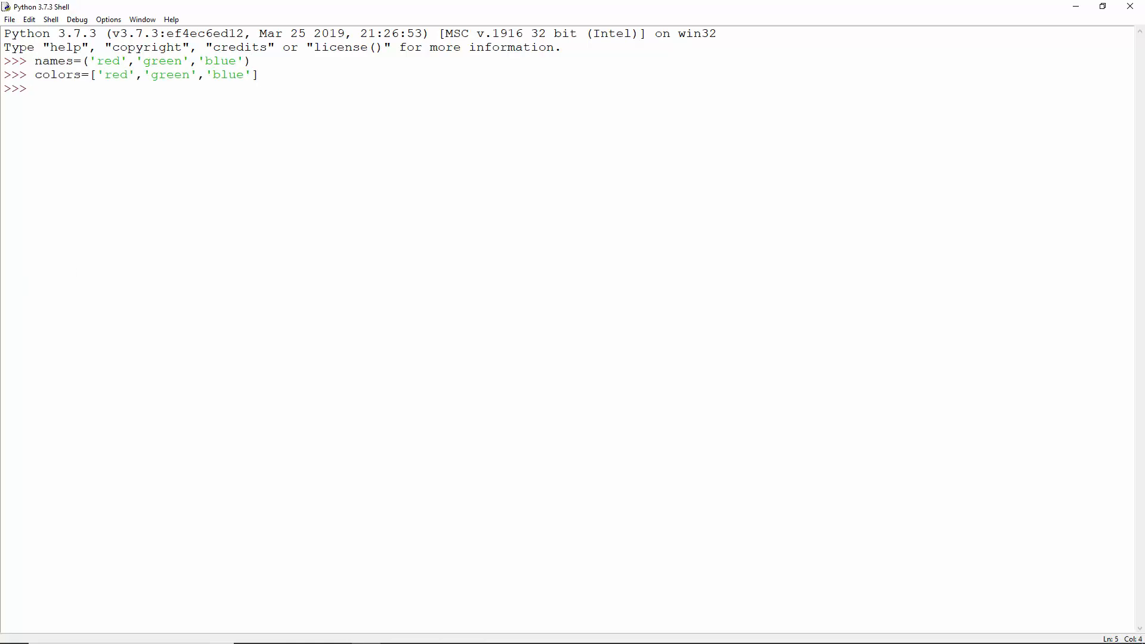
{"action": "type", "text": "colors.append('occur')"}
{"action": "type", "text": "names[2]='occur"}
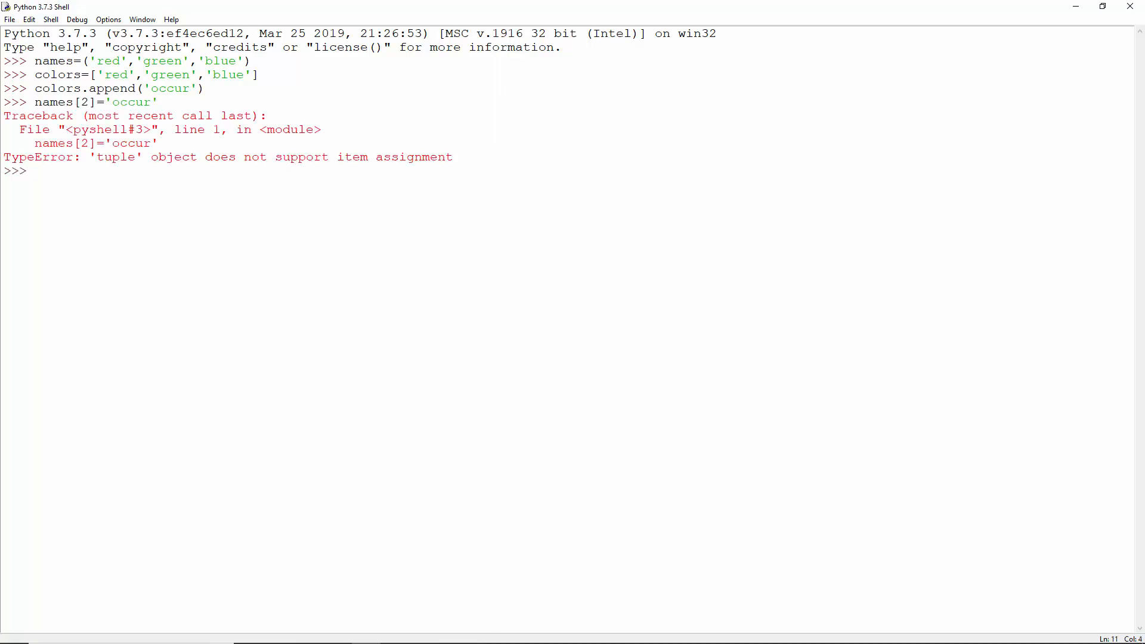
{"action": "type", "text": "(23,22,[2,4,1])"}
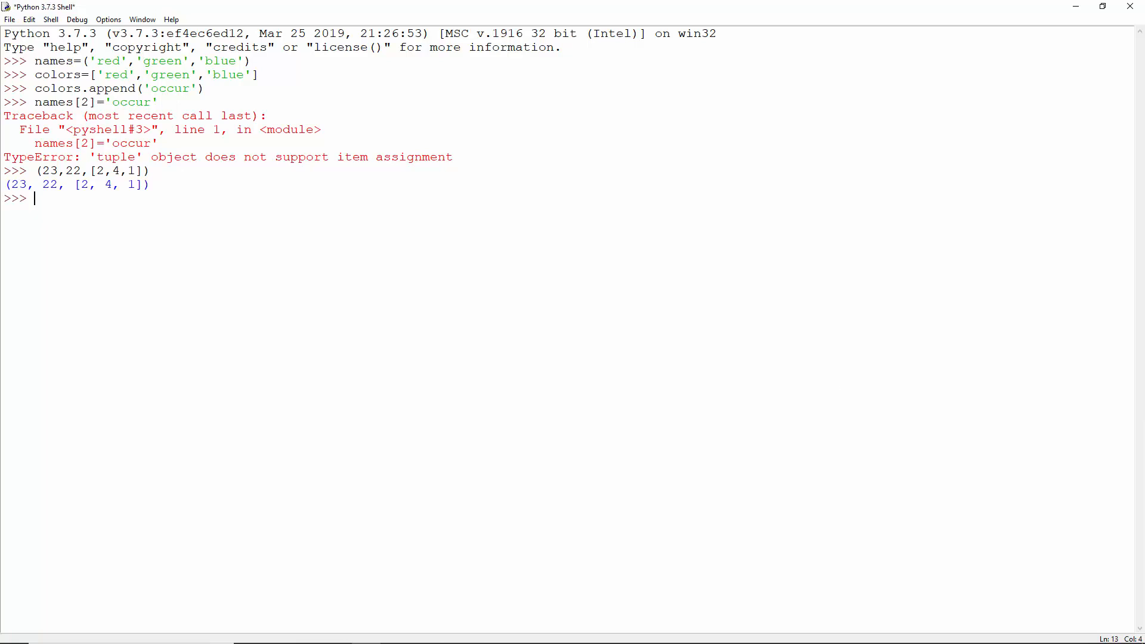
{"action": "type", "text": "[23,22,(2,4,1)]"}
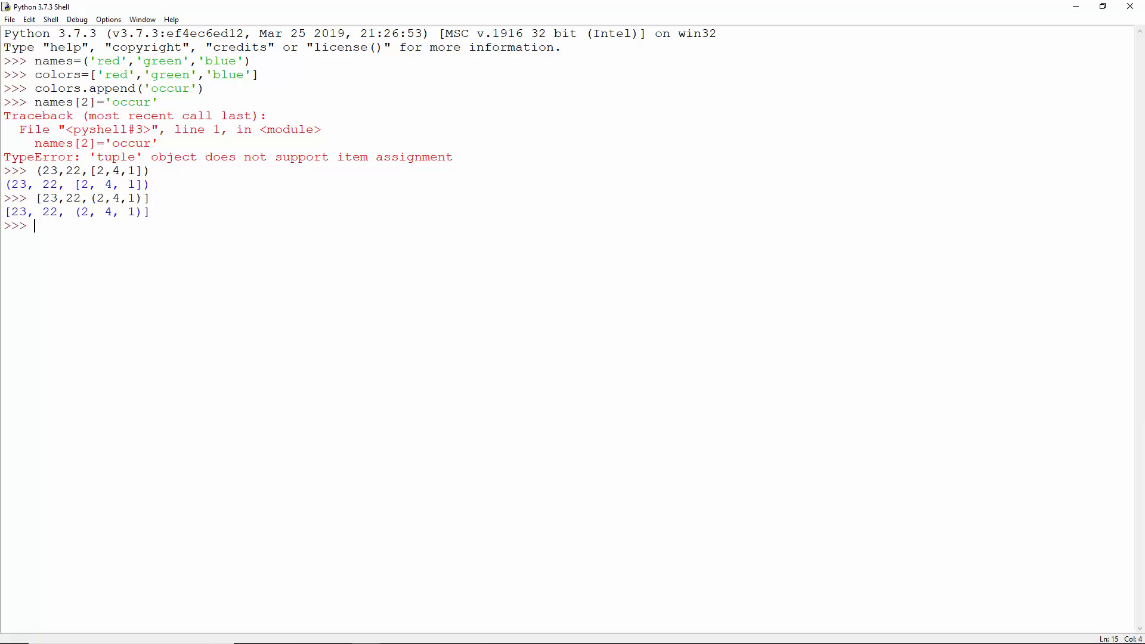
{"action": "type", "text": "#Everything is Even- Write a function that, in a range, prints out numbers with all even digits- like 846."}
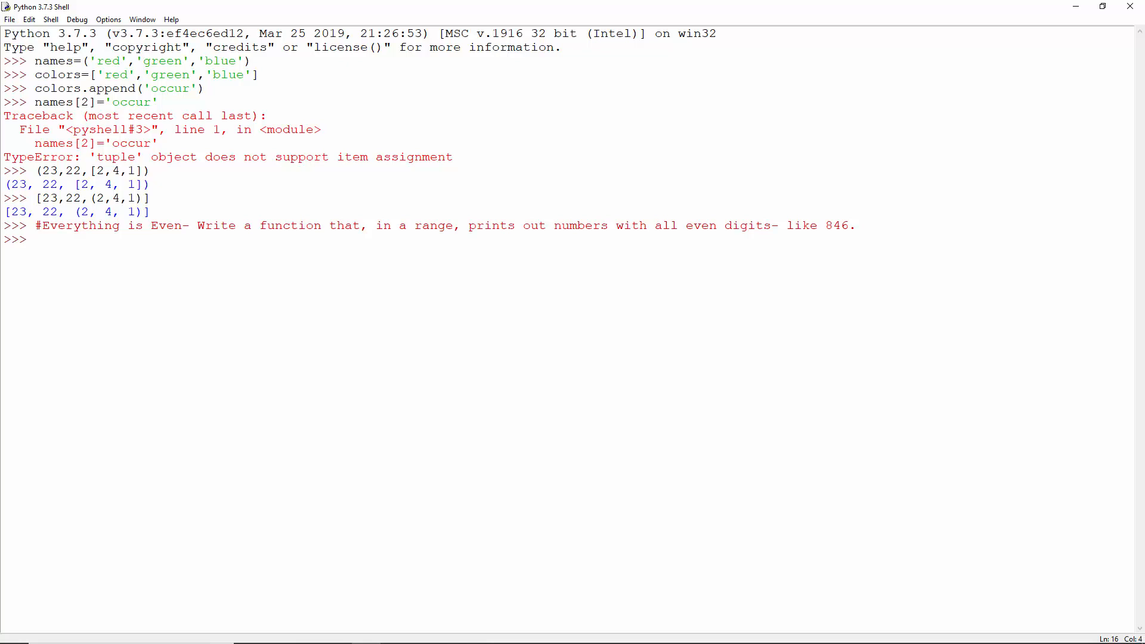
{"action": "type", "text": "def even_evens(start,end):"}
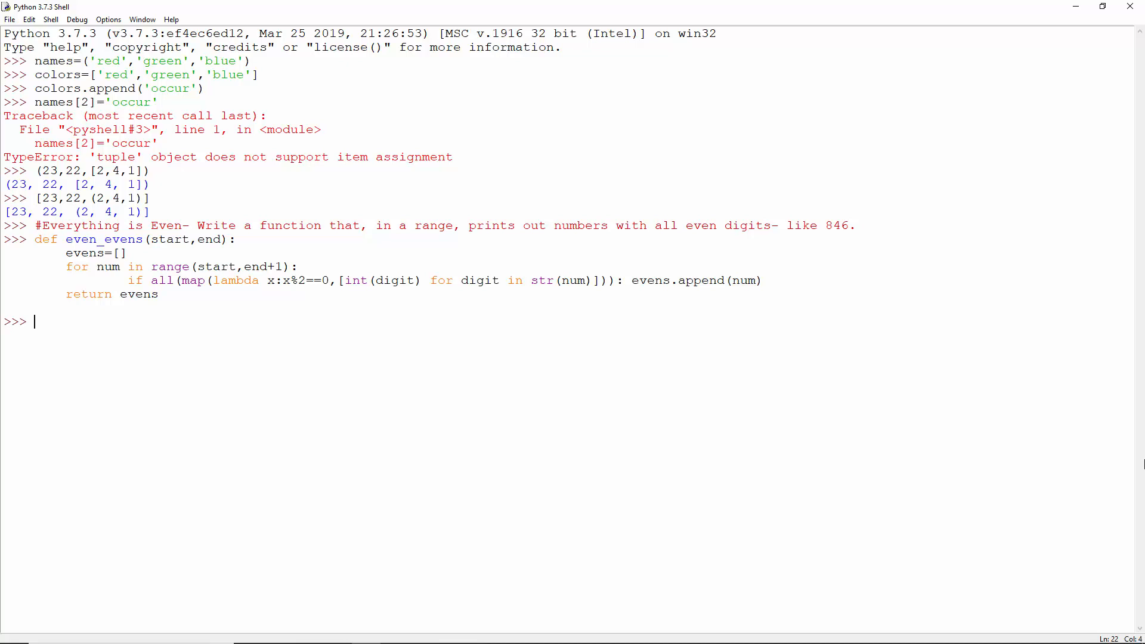
{"action": "type", "text": "even_evens(0,100)"}
{"action": "type", "text": "even_evens(50,550"}
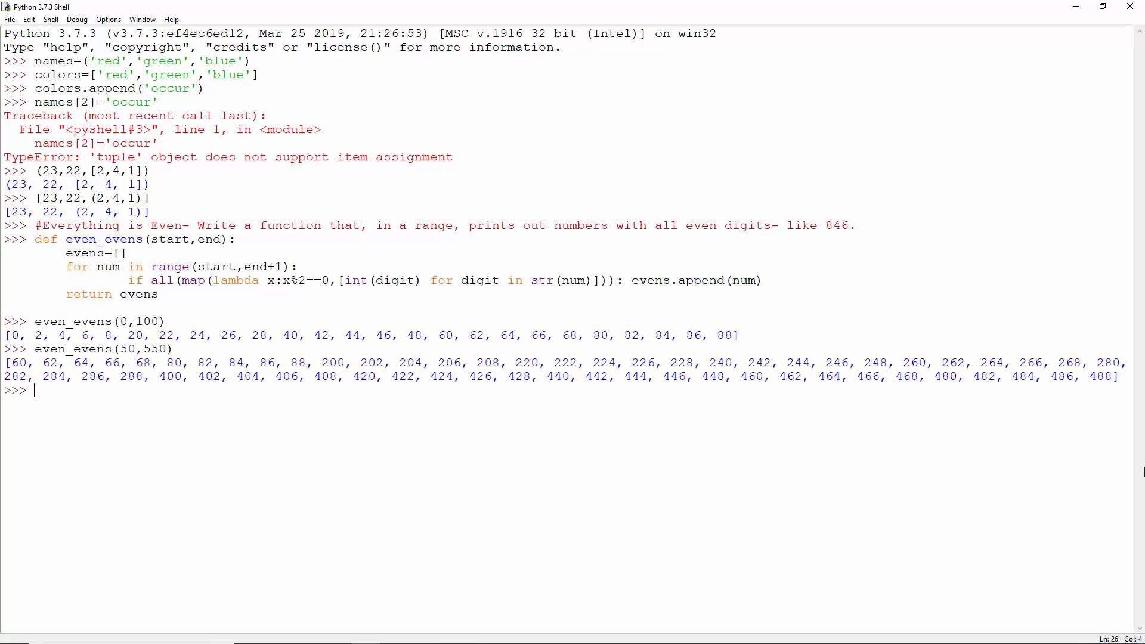
{"action": "type", "text": "#Parentheses- Write a function that accepts a string of parentheses and extracts from it properly-closed groups of parentheses."}
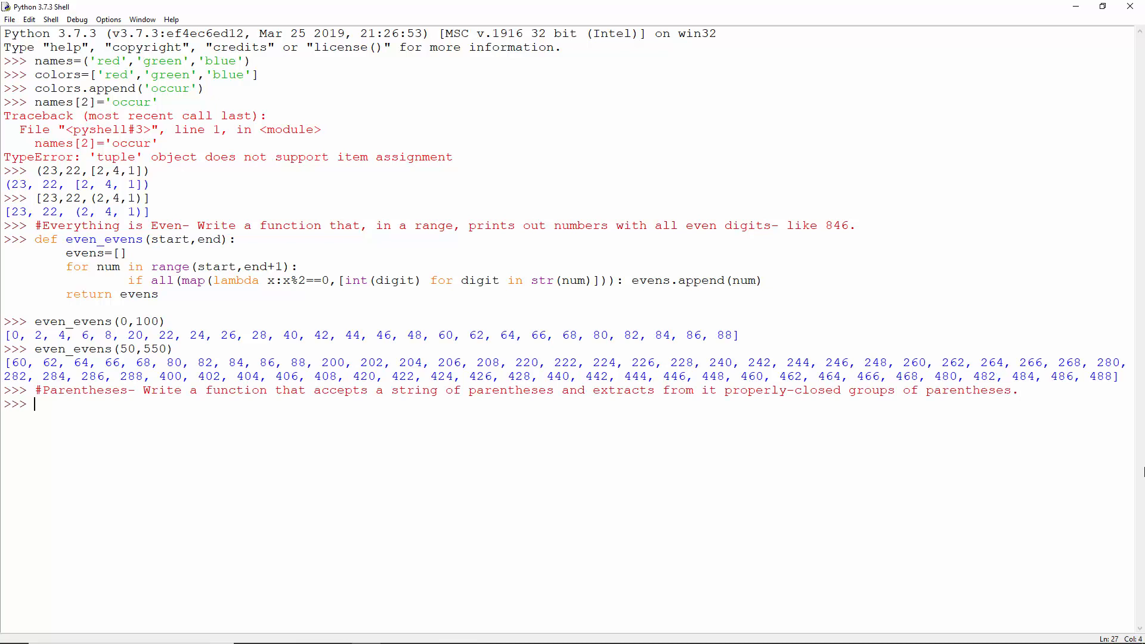